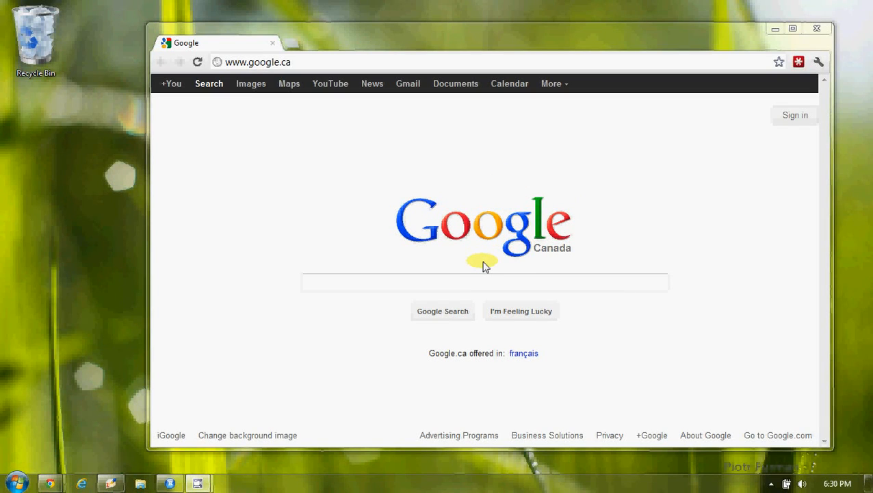
- Google 'Rstudio' and open the rstudio.org result
click(450, 282)
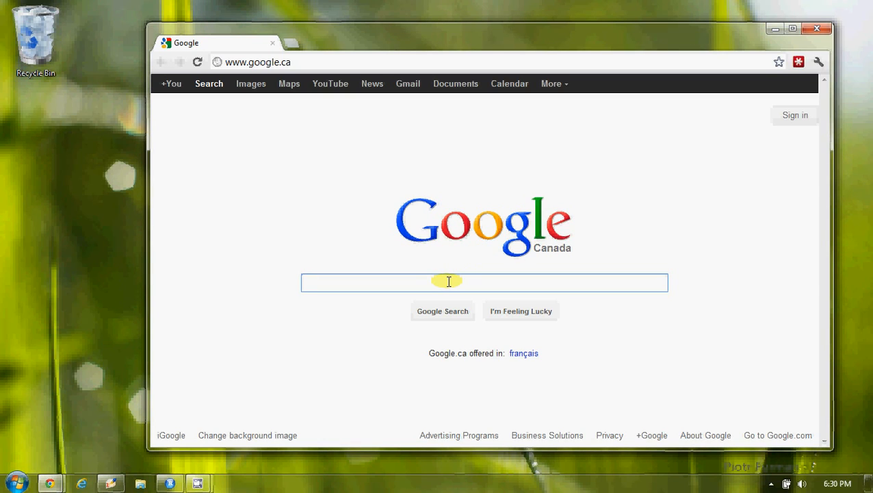
text(Rstudio)
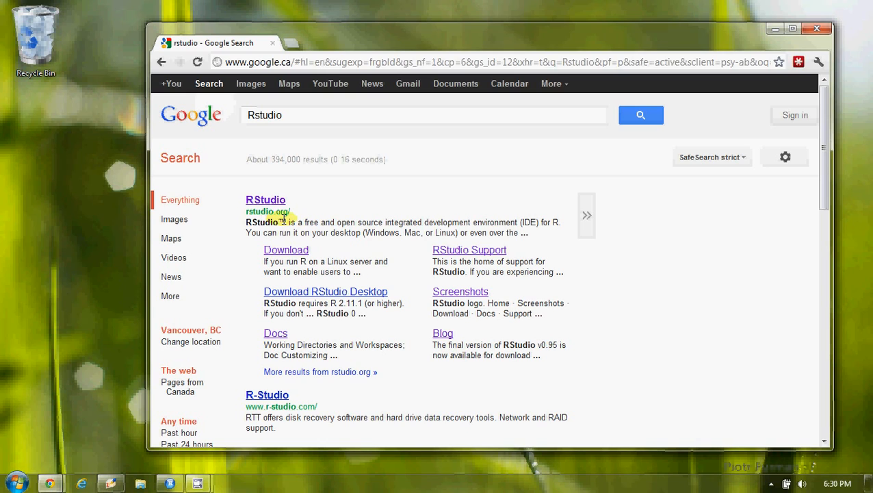
click(266, 199)
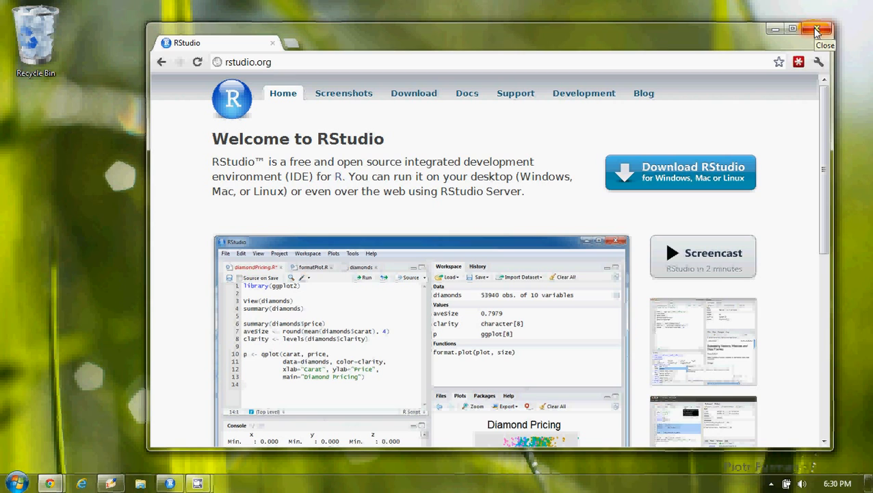
- Close the Chrome window to reveal the empty RStudio console
click(816, 30)
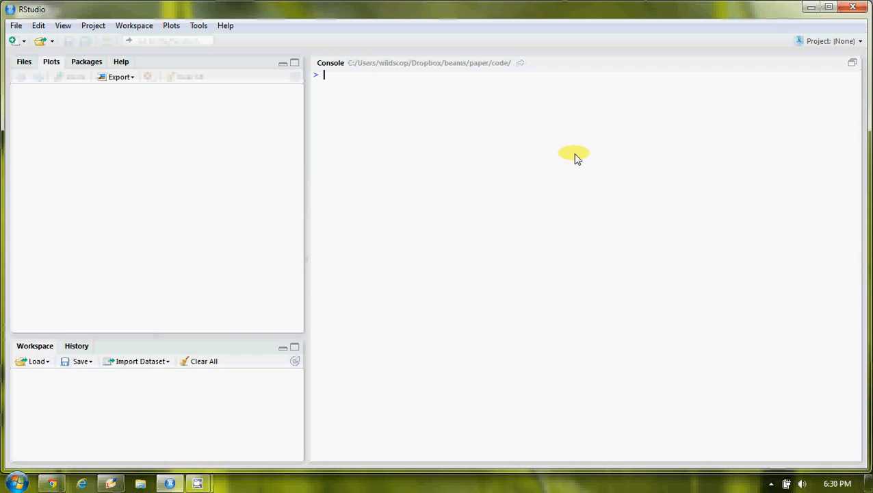
mouse_move(478, 142)
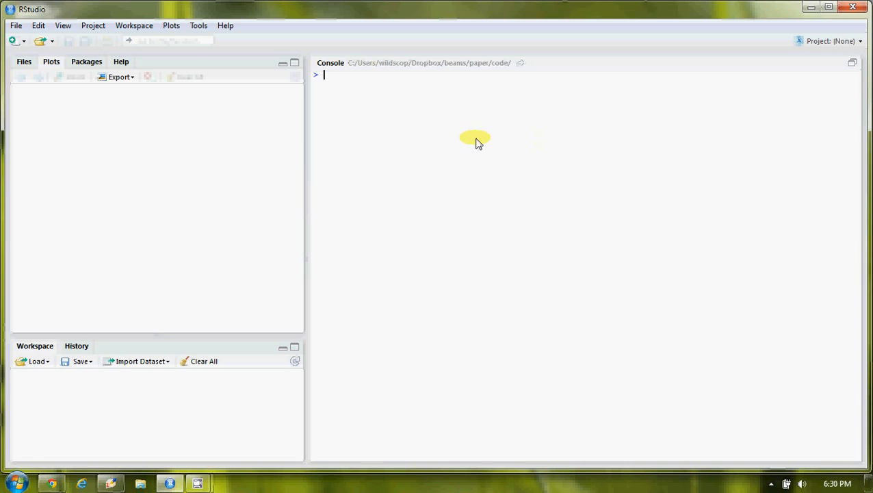
mouse_move(414, 160)
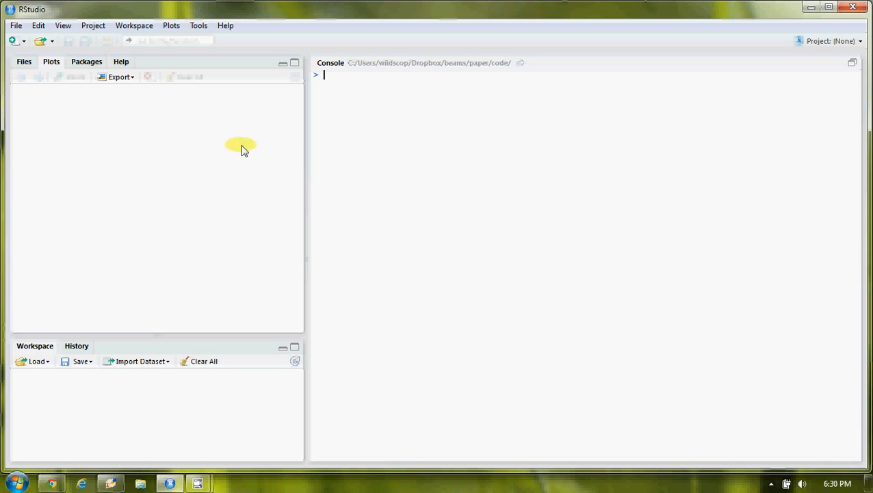
mouse_move(55, 130)
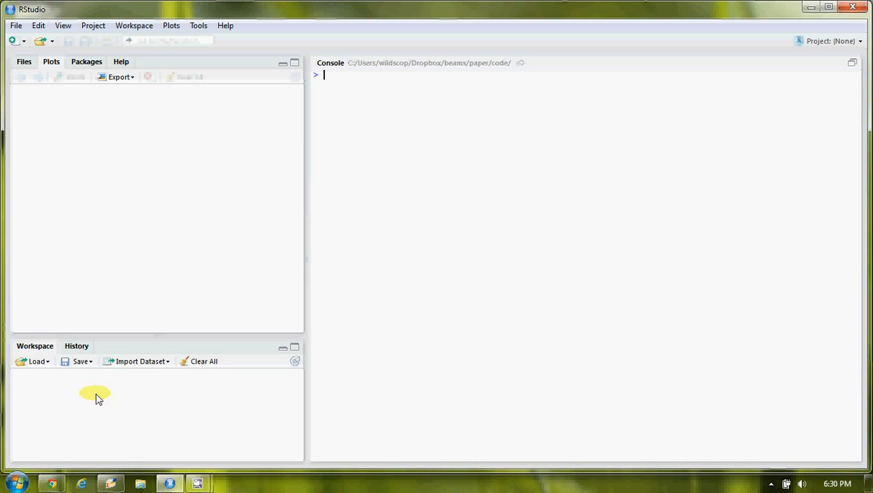
mouse_move(518, 213)
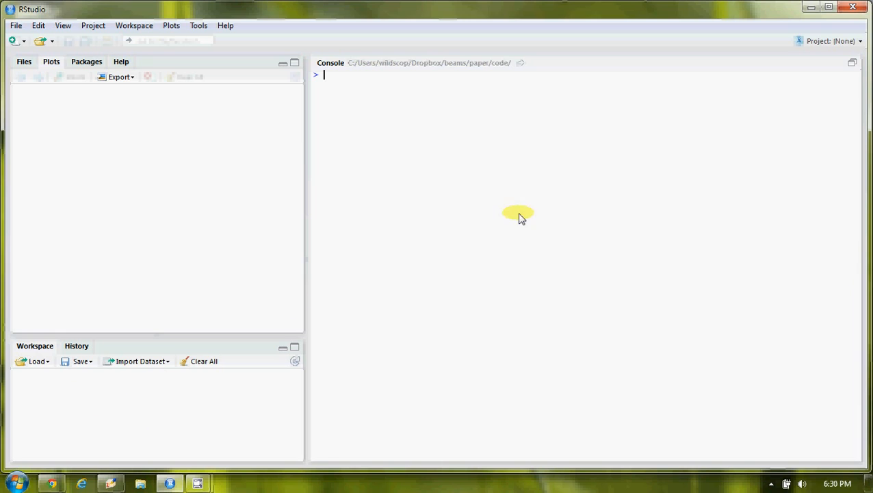
mouse_move(839, 48)
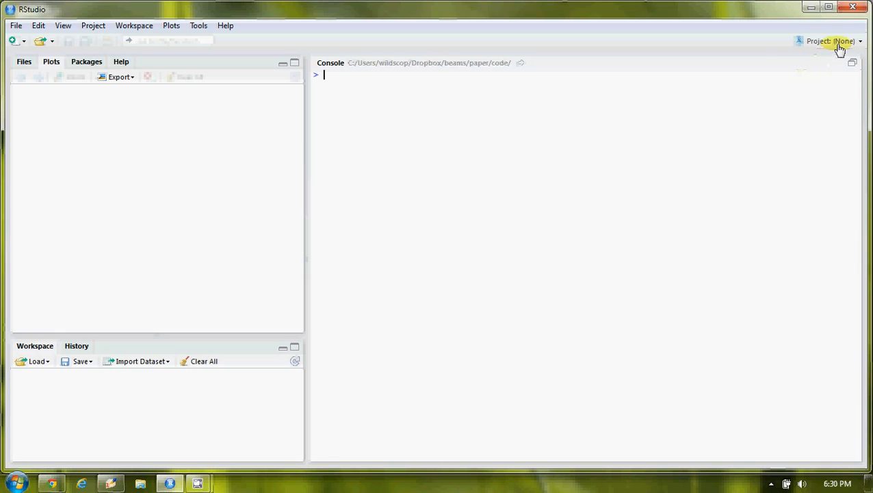
- Open the Book project from the Project menu and scroll through chapter12_v2.R
click(832, 41)
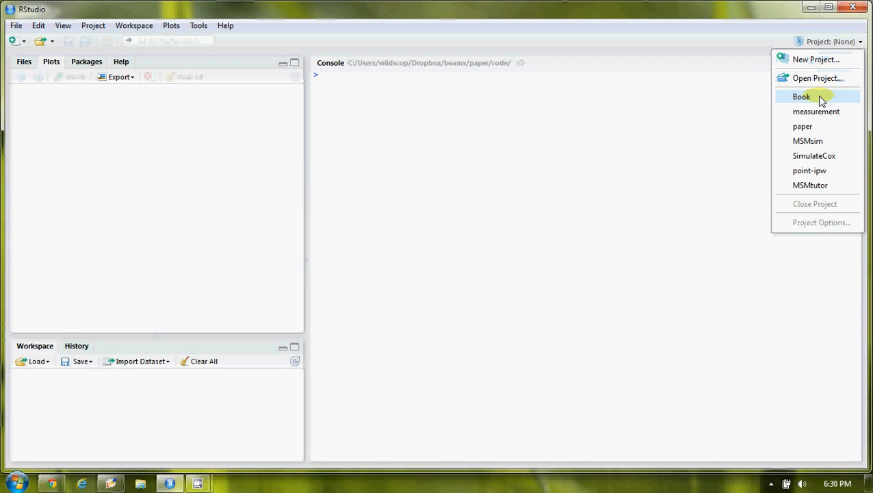
click(801, 96)
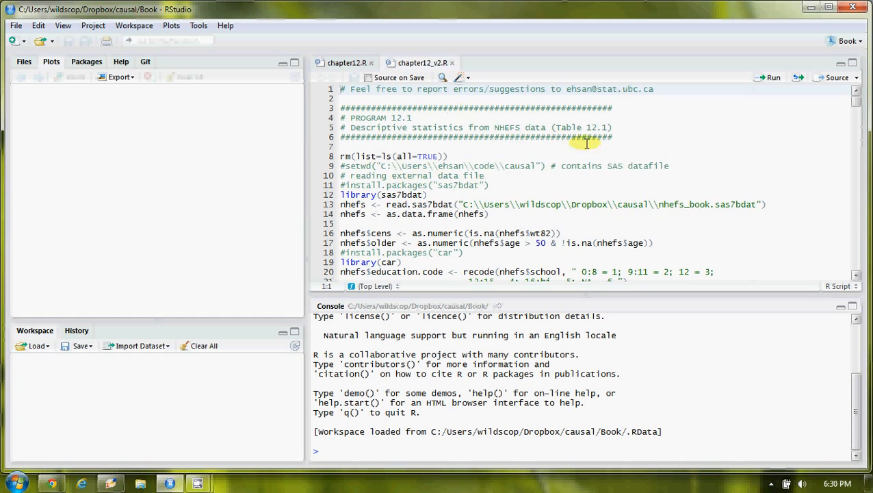
scroll(down, 3)
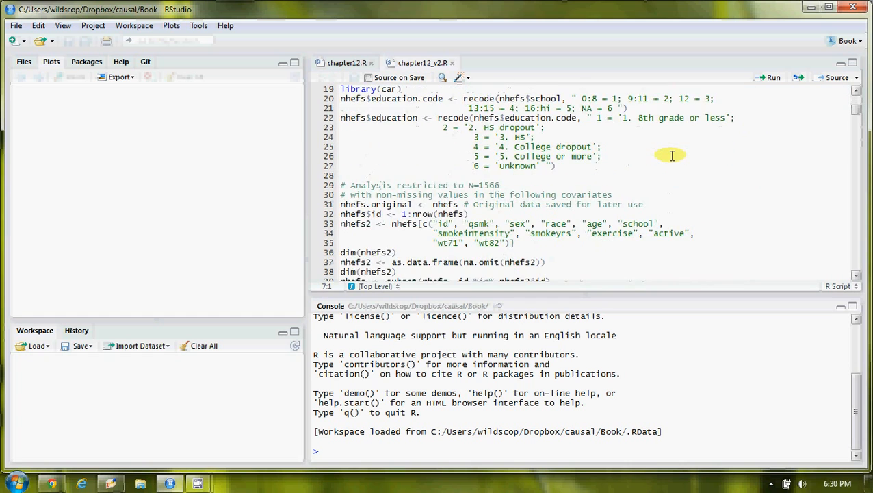
scroll(down, 3)
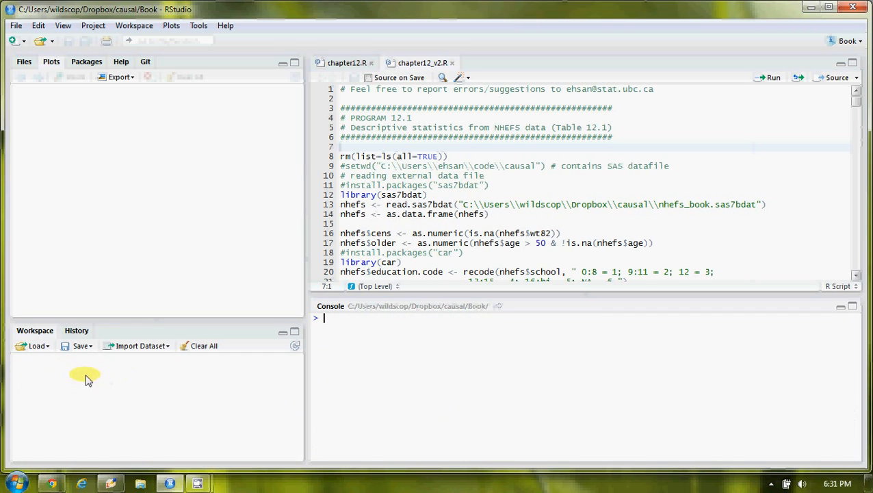
mouse_move(100, 131)
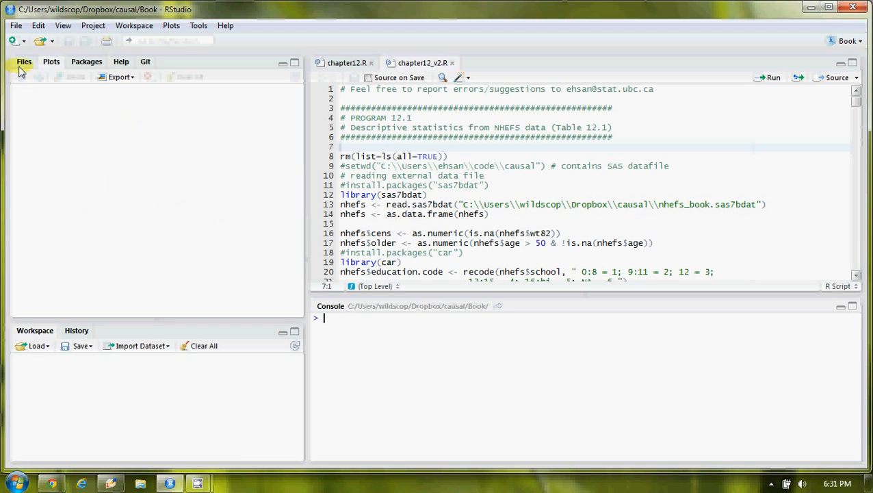
mouse_move(51, 62)
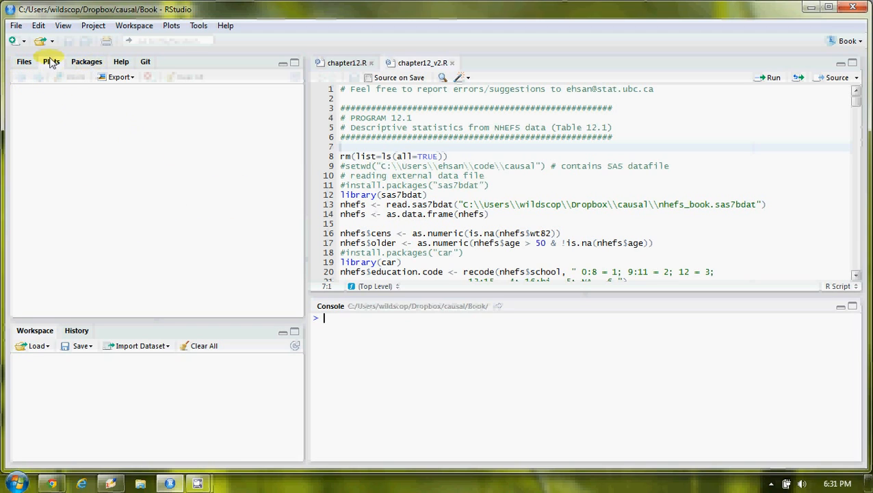
mouse_move(24, 61)
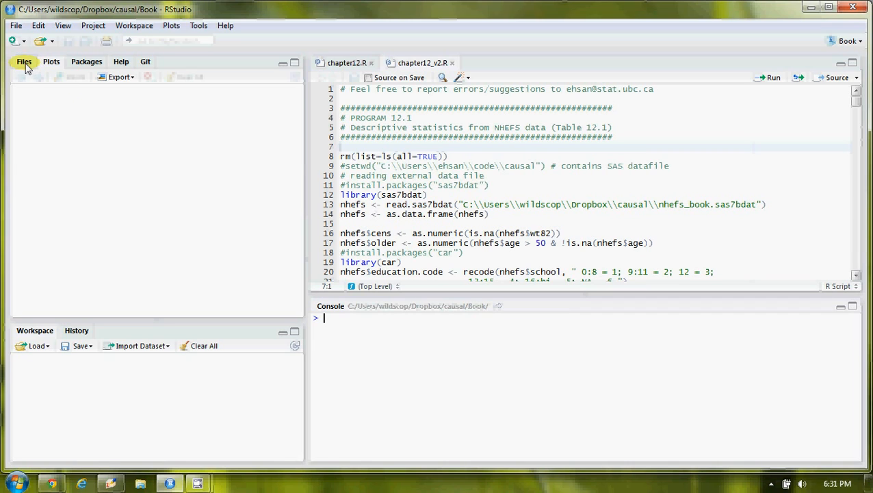
- Browse the Files, Plots, Packages and Git tabs, ending on Git status
click(24, 62)
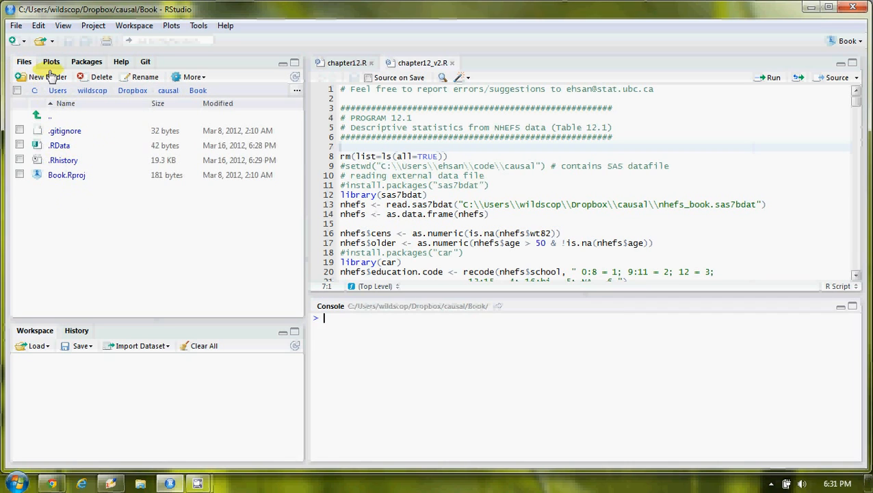
click(51, 62)
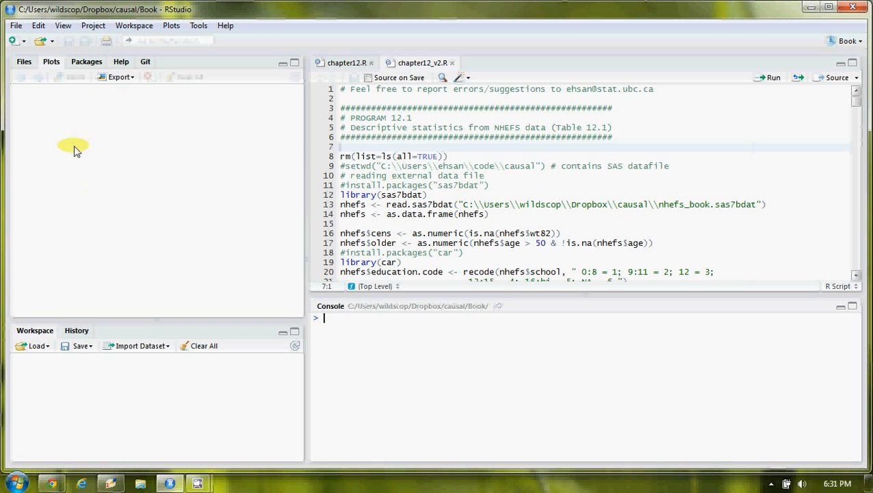
click(87, 61)
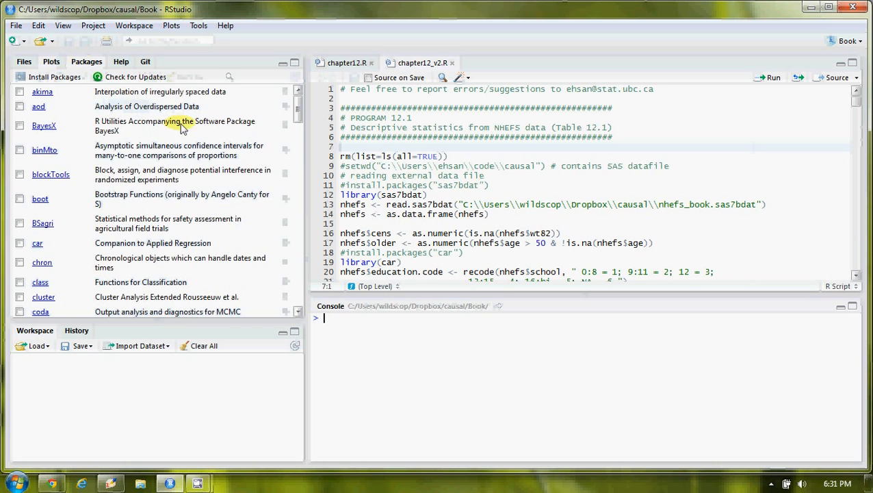
mouse_move(198, 150)
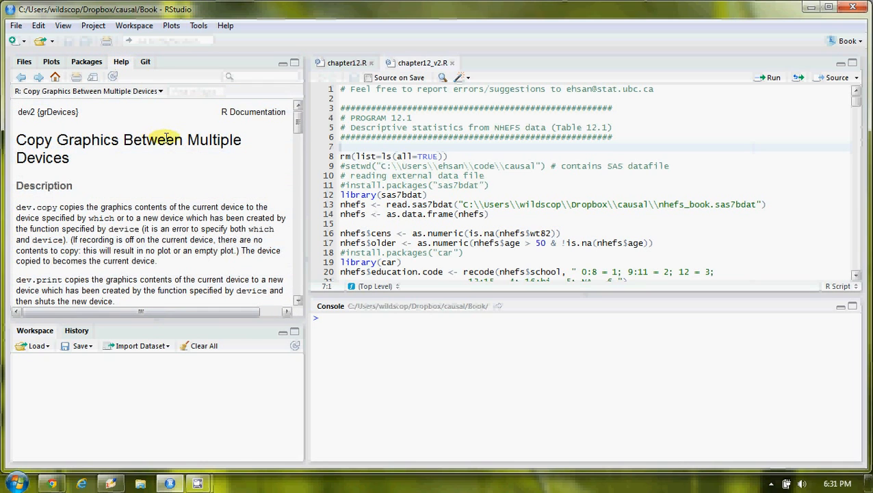
click(145, 61)
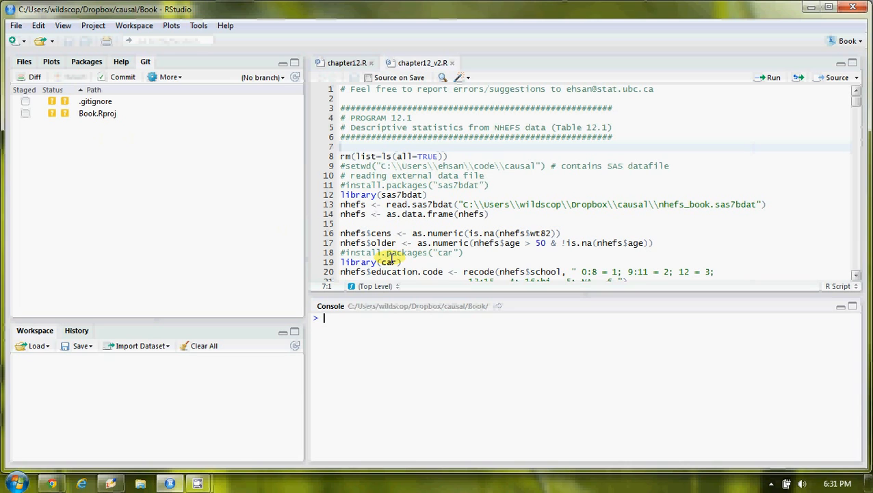
mouse_move(698, 166)
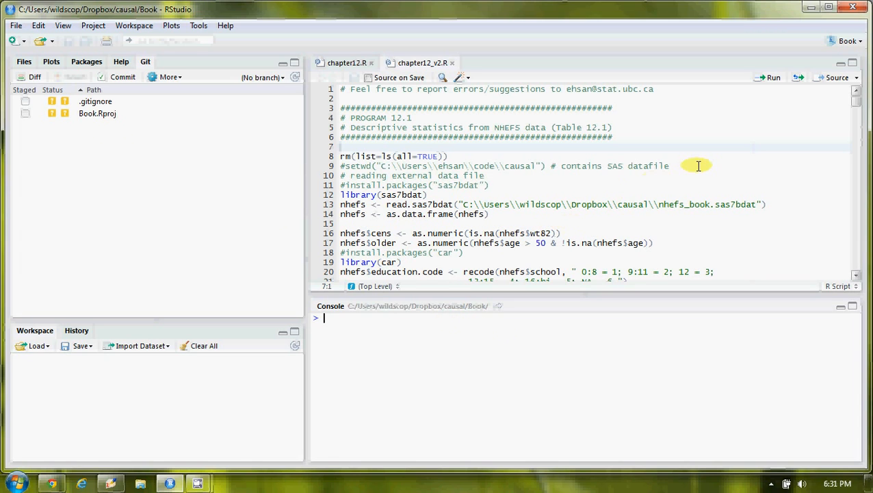
- Select all of chapter12_v2.R, run it, and advance through the glm diagnostic plots
key(ctrl+a)
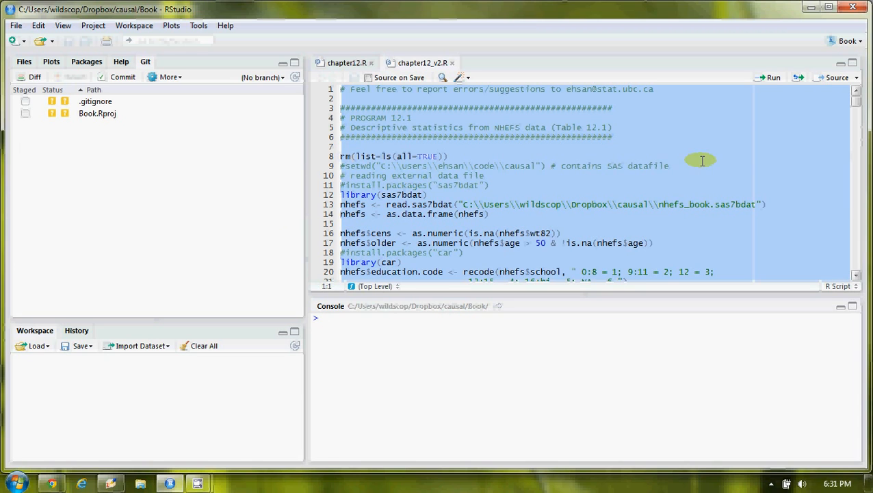
click(769, 78)
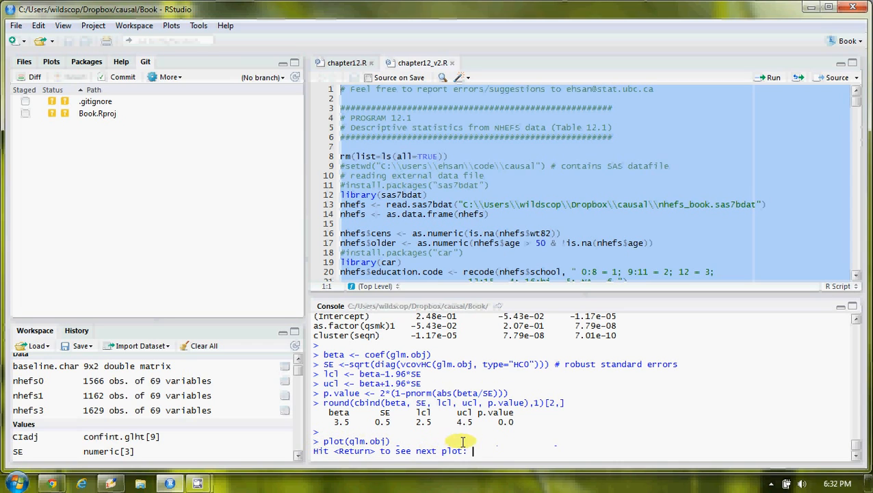
key(Return)
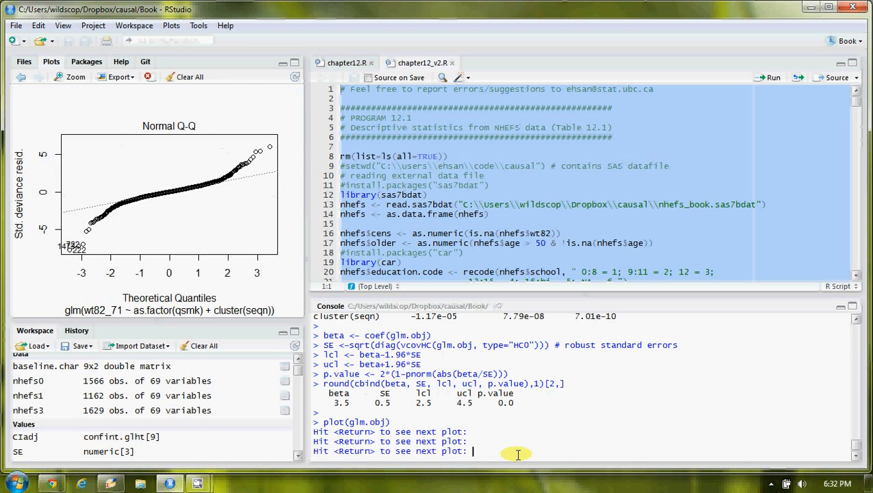
- Show the Residuals vs Leverage plot and run ?plot for help
key(Return)
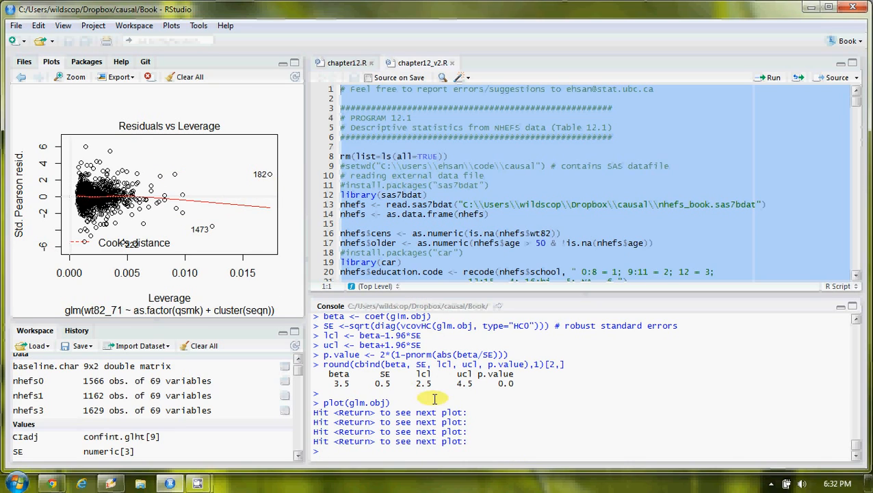
text(?plot)
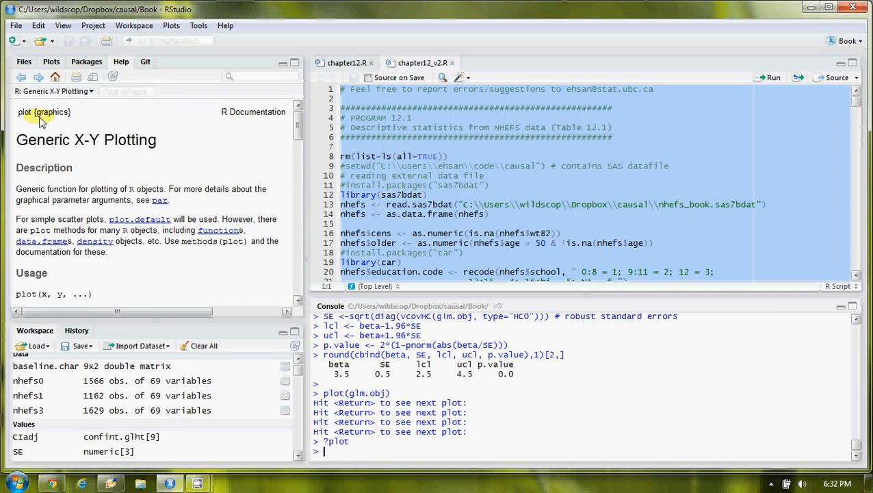
scroll(down, 3)
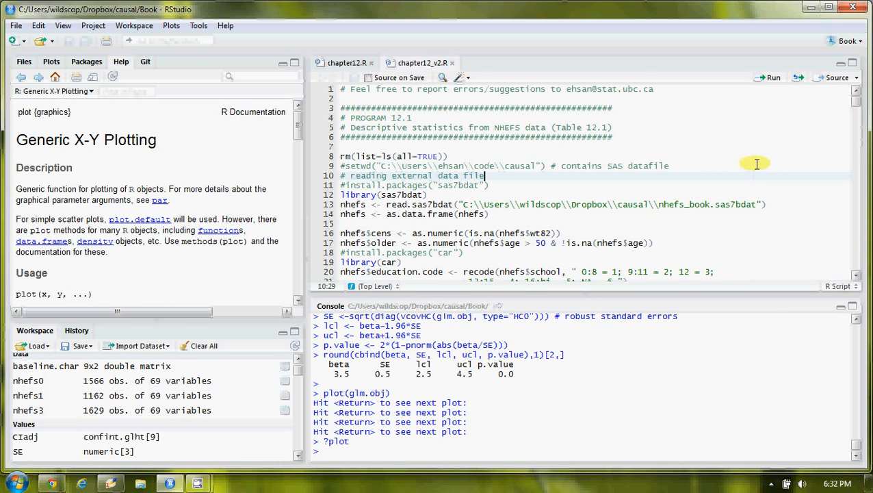
scroll(down, 3)
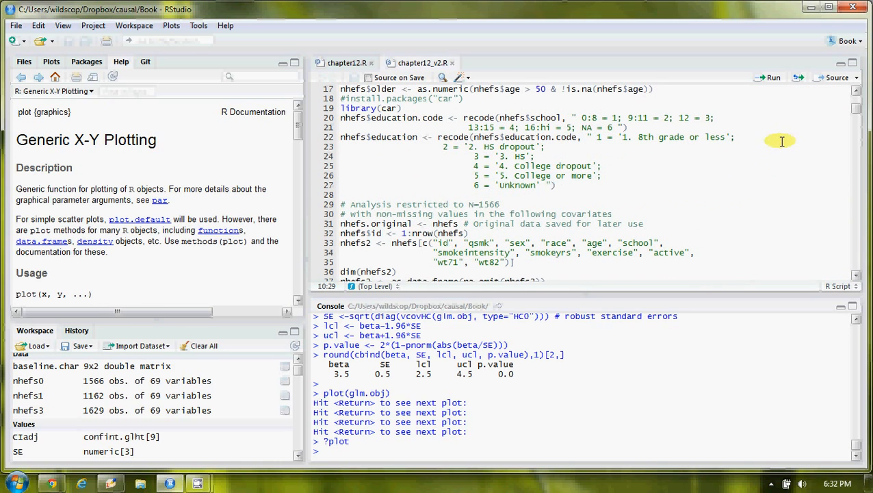
scroll(down, 3)
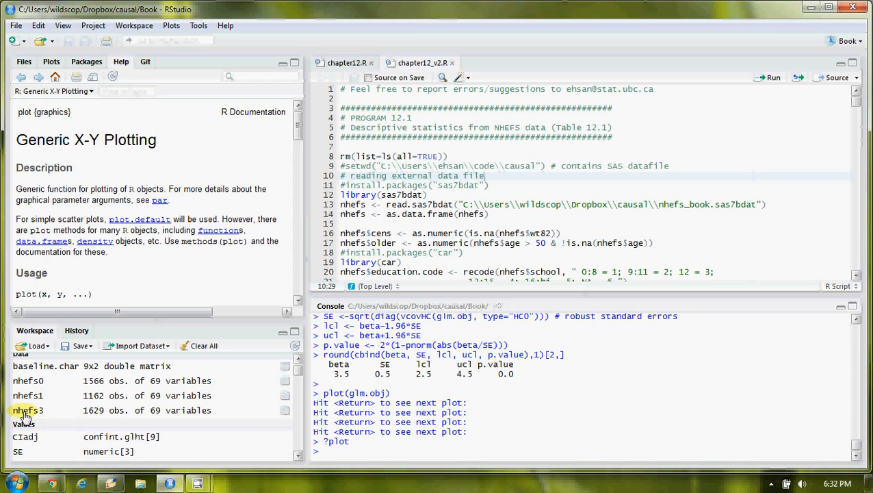
- Open nhefs3 (1629 obs, 70 variables) in the data viewer, then return to chapter12.R
double_click(27, 410)
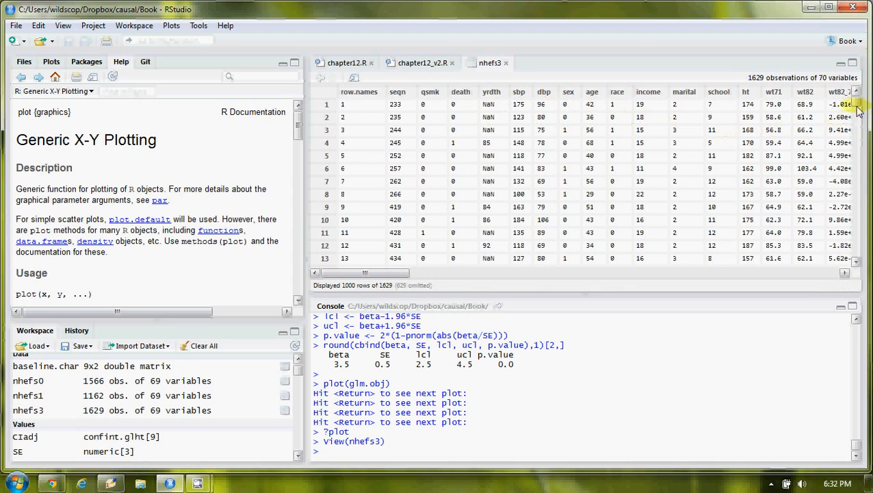
scroll(down, 3)
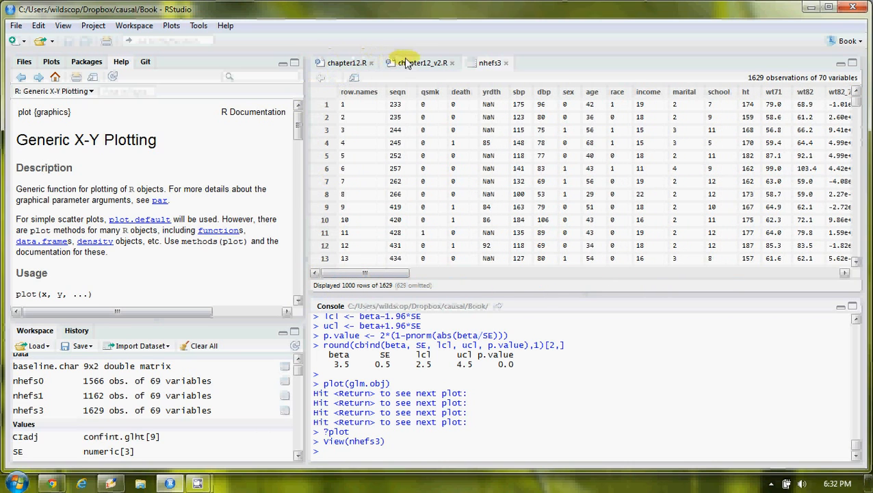
click(421, 62)
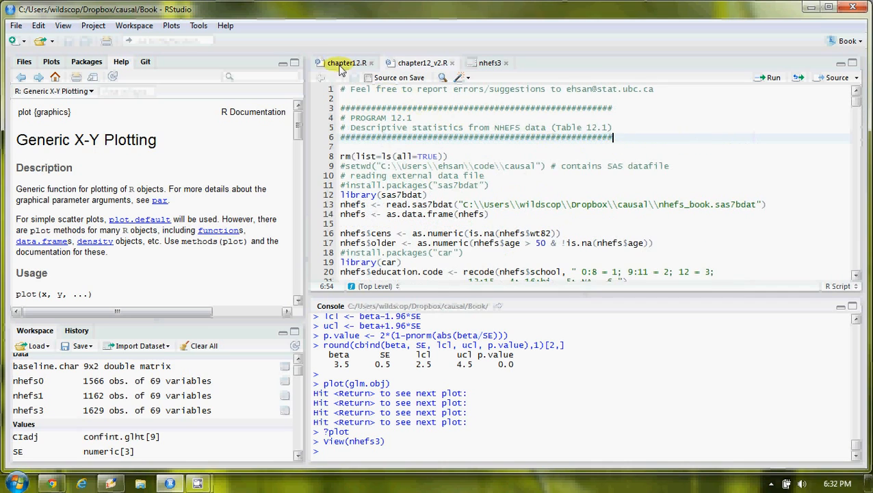
- Set the editor theme to Solarized (dark) in Global Options and scroll the script
click(198, 26)
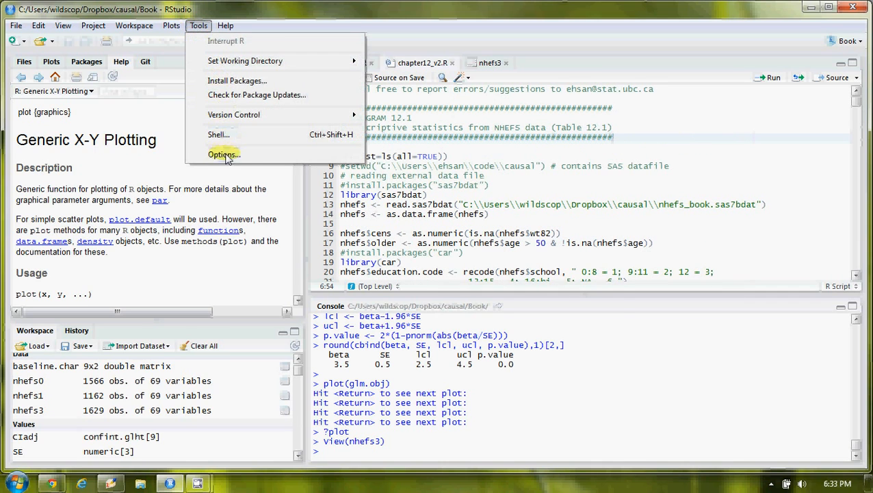
click(223, 154)
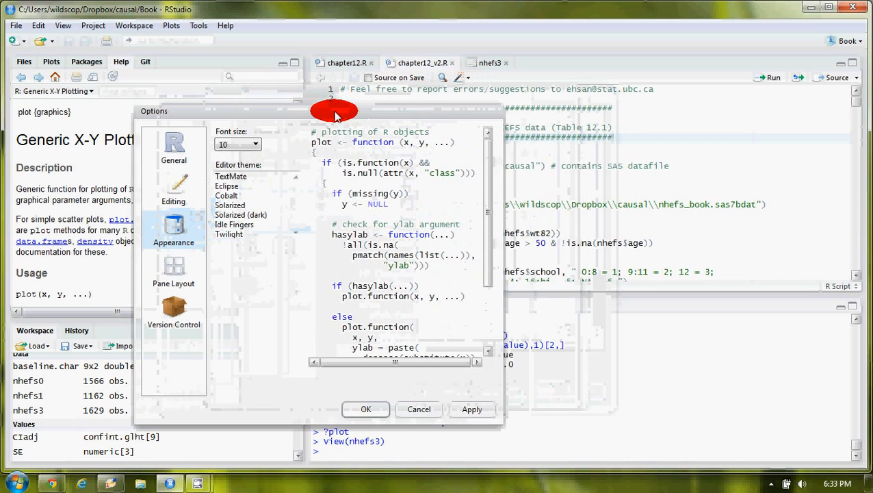
click(224, 197)
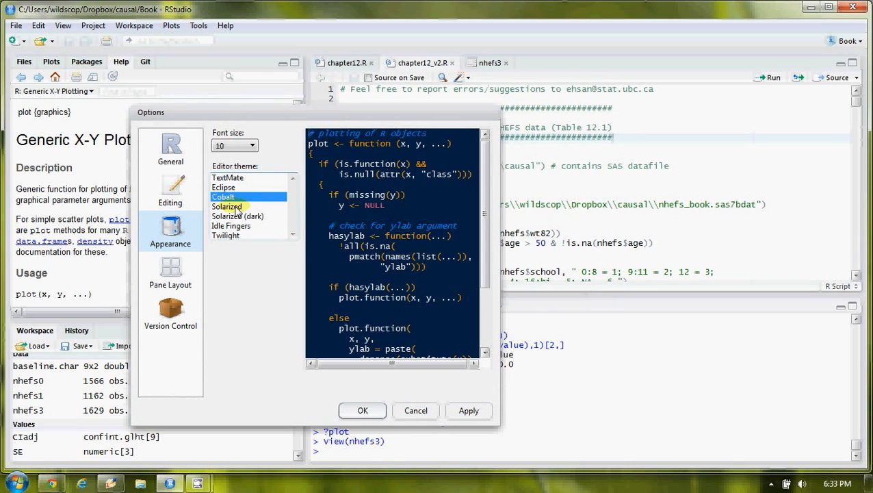
click(237, 216)
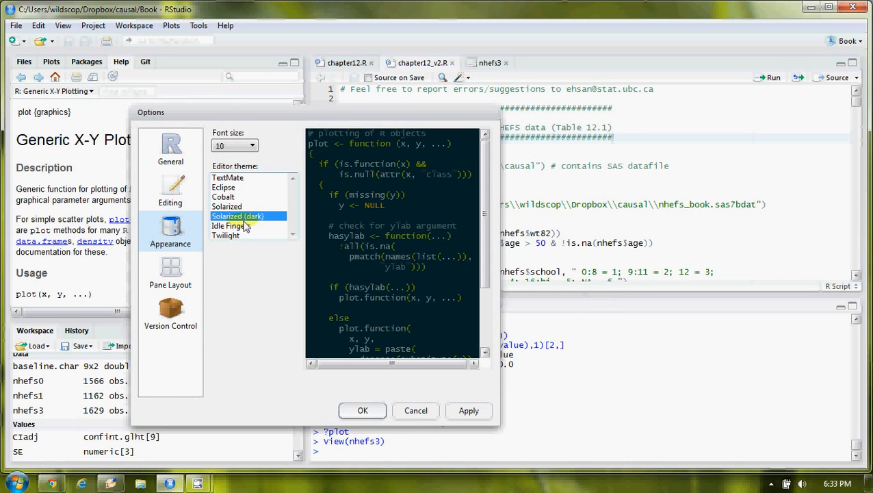
click(225, 235)
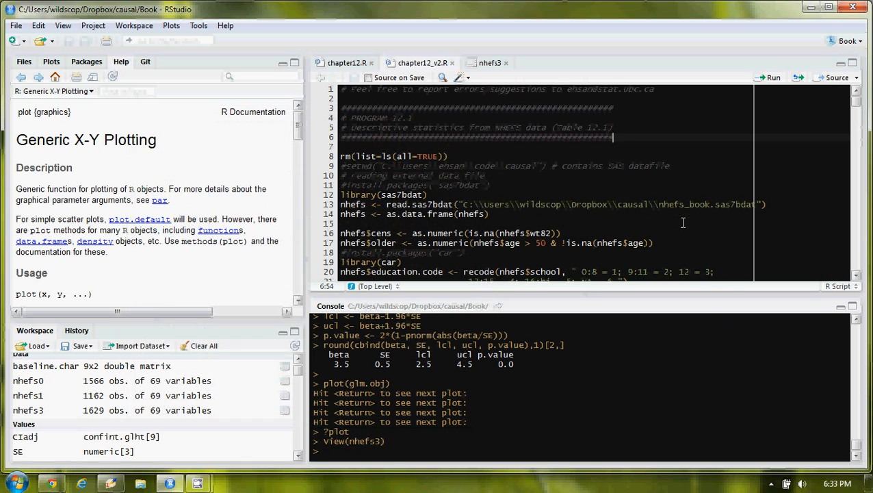
scroll(down, 3)
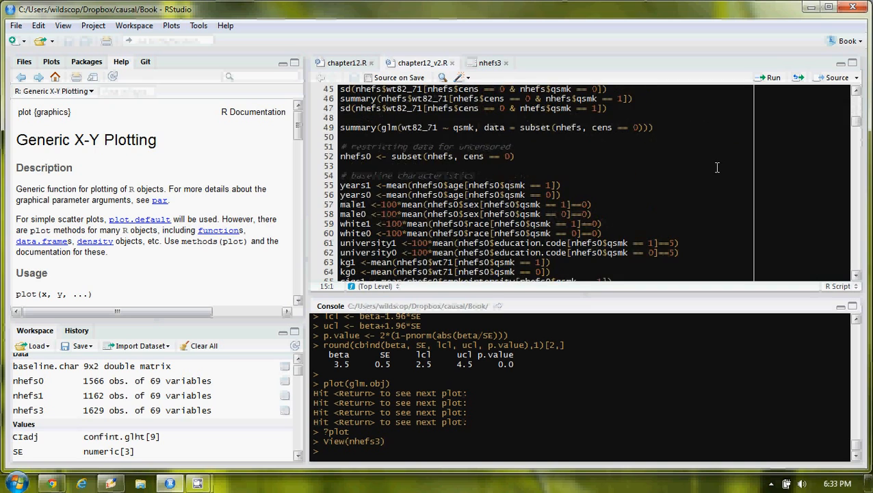
scroll(up, 3)
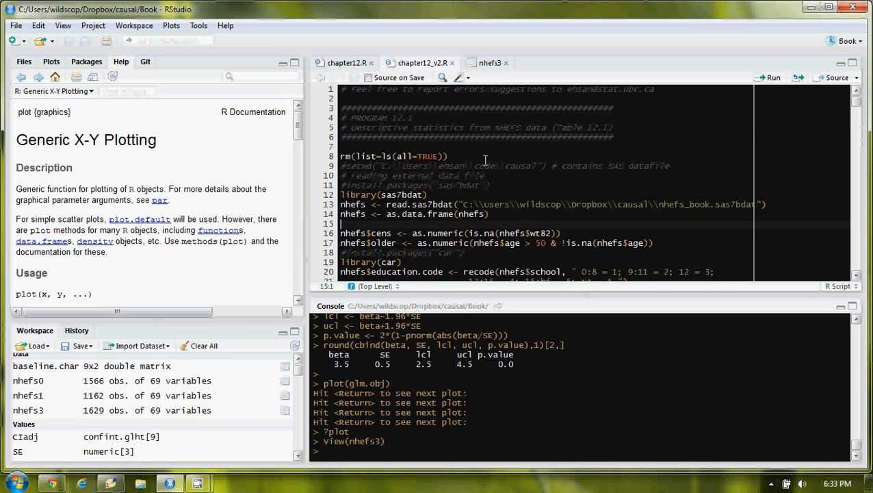
mouse_move(198, 25)
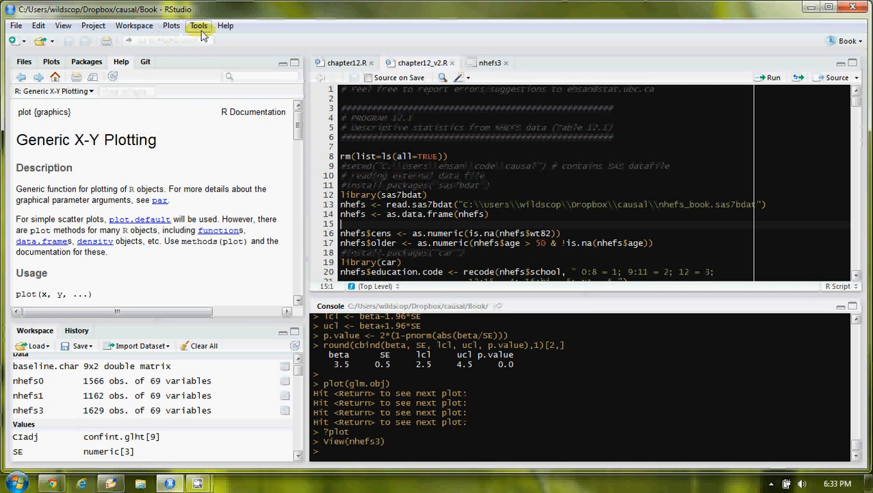
- Install the BayHaz package from CRAN via Tools > Install Packages
click(199, 25)
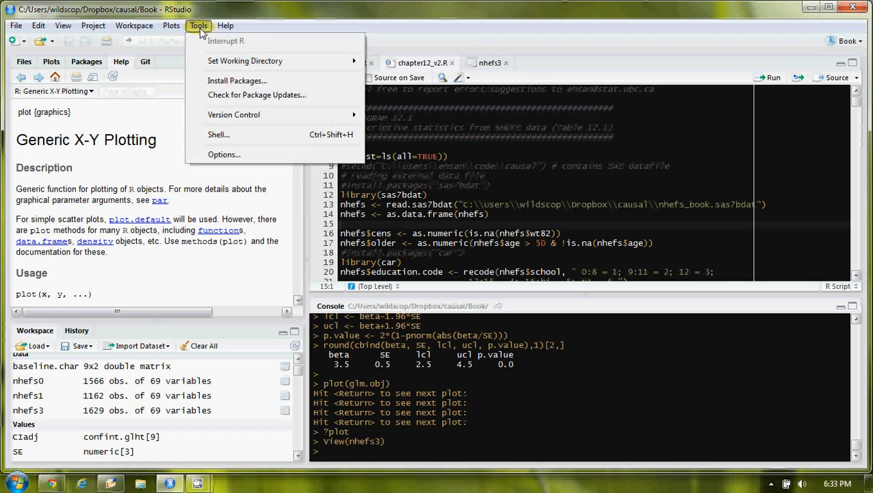
mouse_move(237, 81)
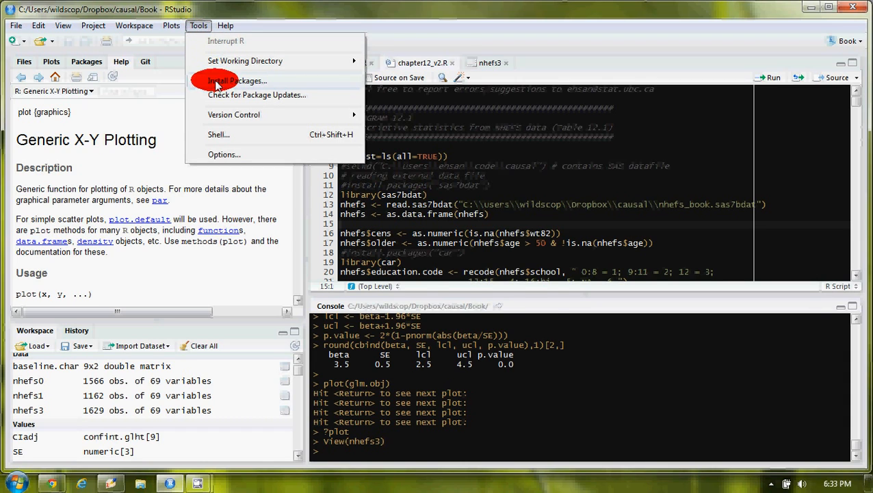
click(237, 81)
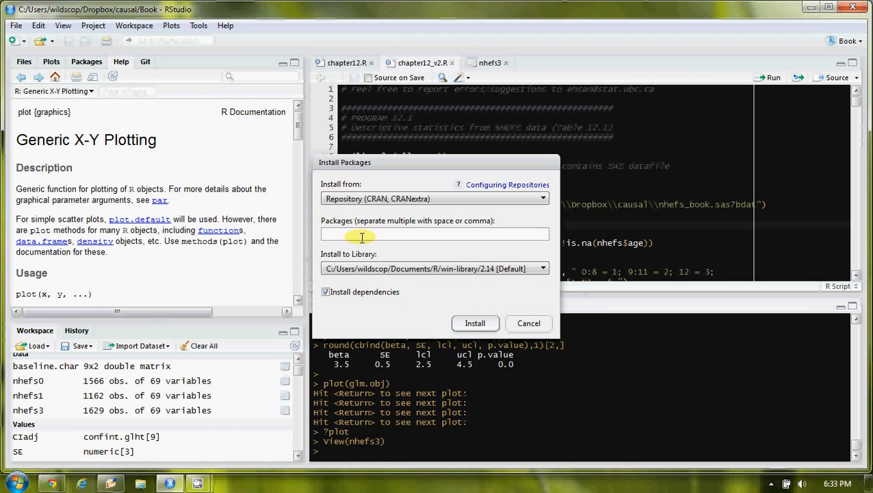
text(BayHaz)
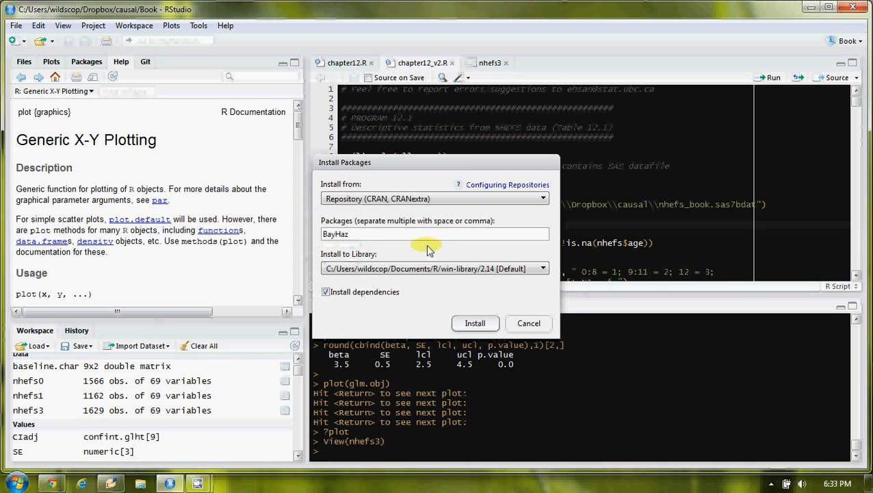
click(475, 322)
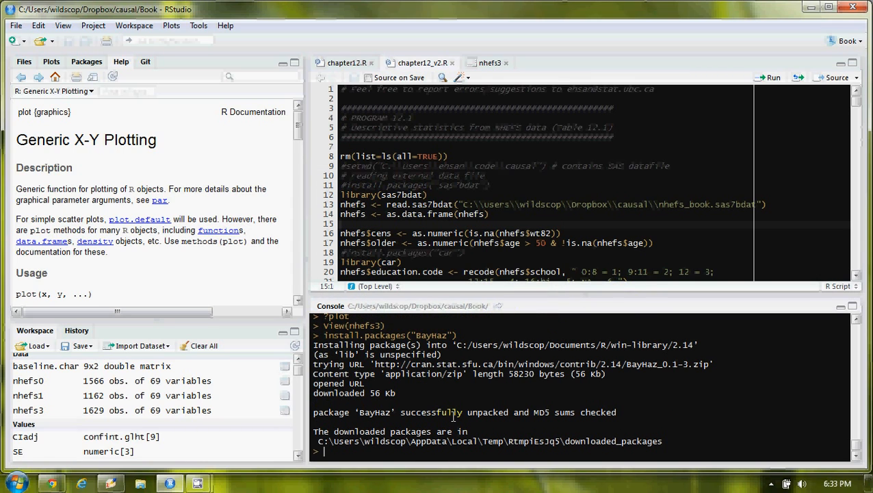
- Type require(BayHaz into the console
text(requr)
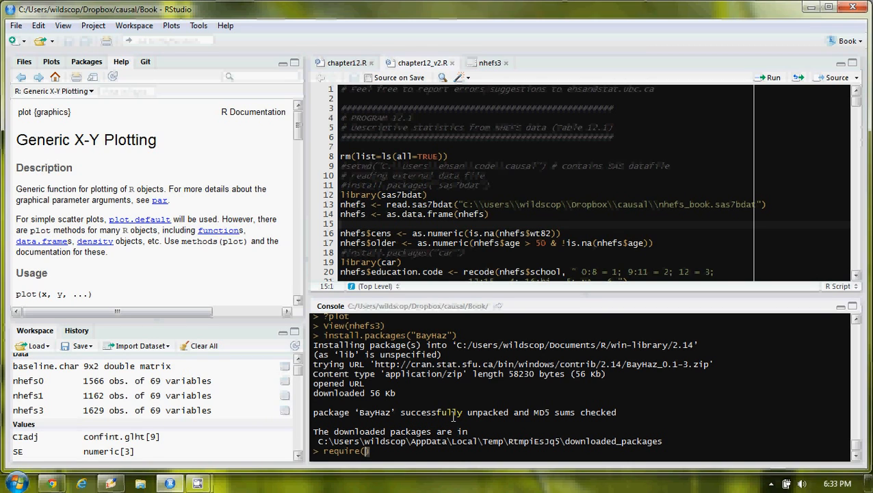
text(Bay)
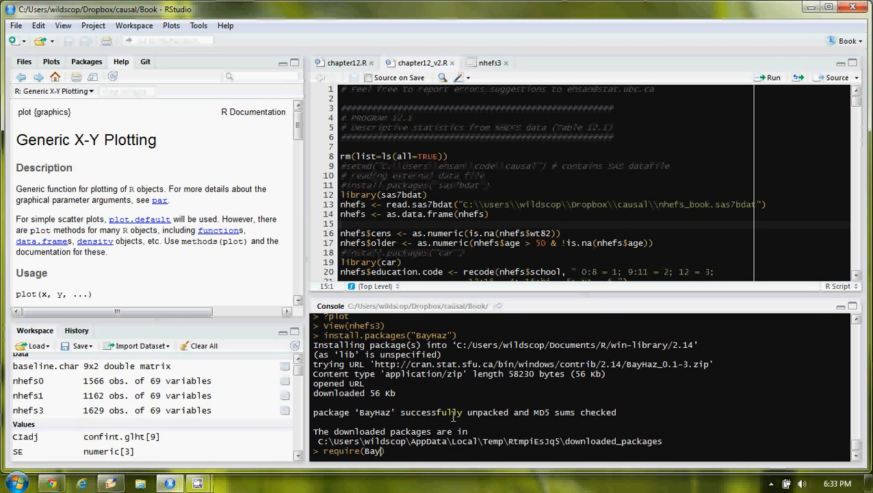